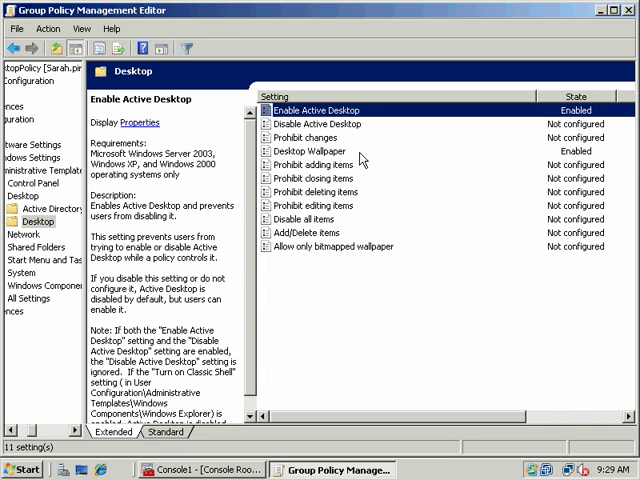
Review Desktop Wallpaper, then set the Active Desktop Add/Delete items policy to Disabled
click(316, 152)
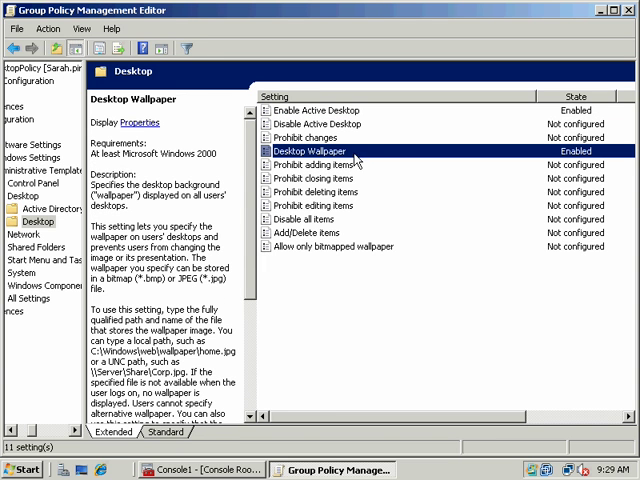
mouse_move(384, 208)
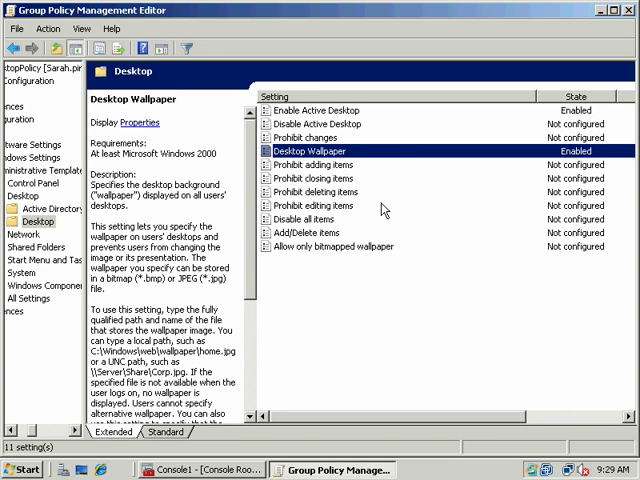
mouse_move(414, 182)
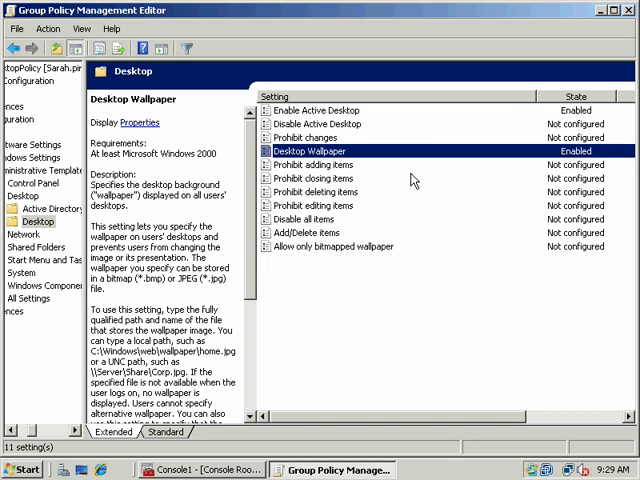
mouse_move(418, 164)
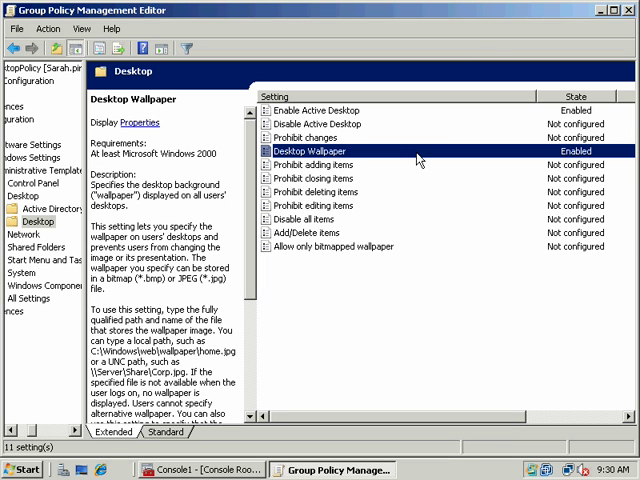
click(330, 246)
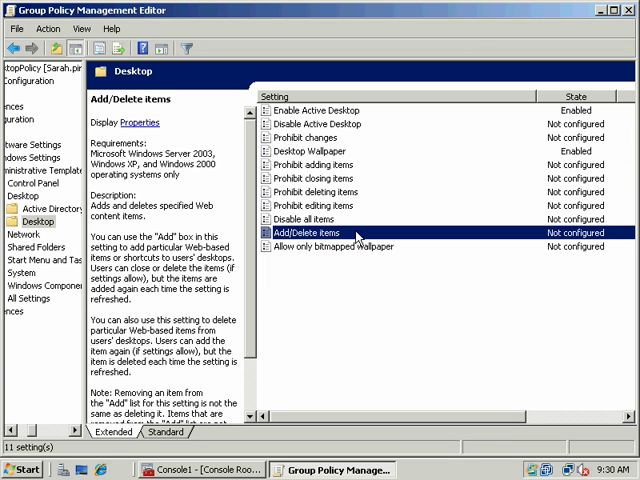
mouse_move(356, 246)
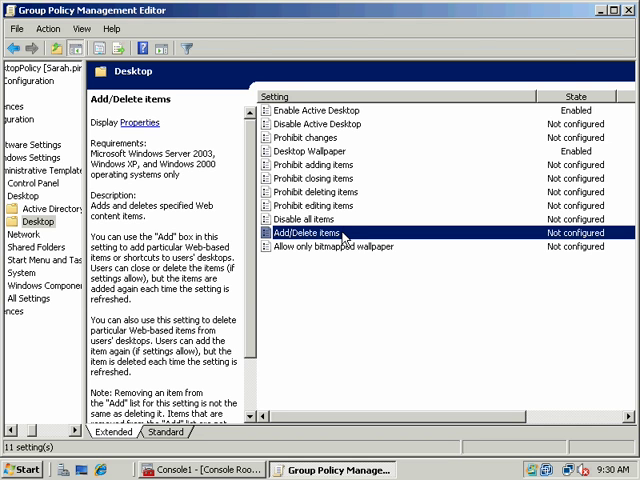
double_click(322, 232)
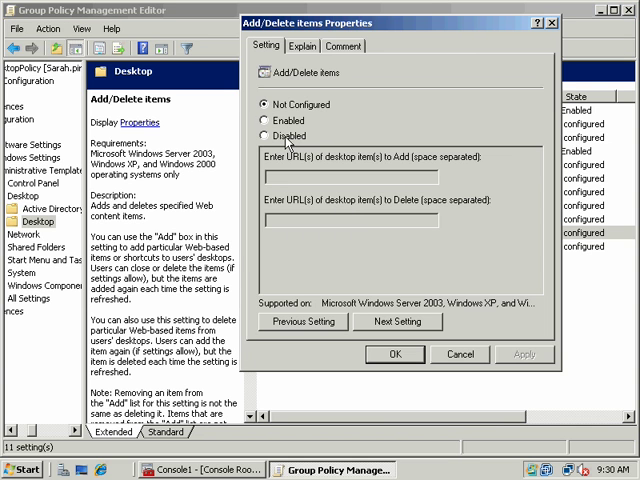
click(268, 136)
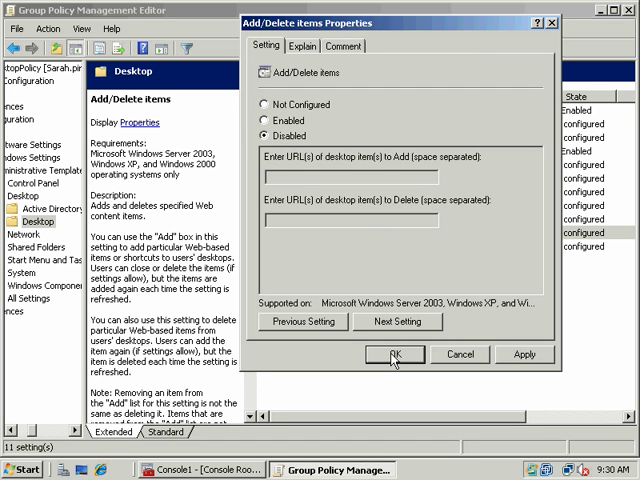
mouse_move(382, 352)
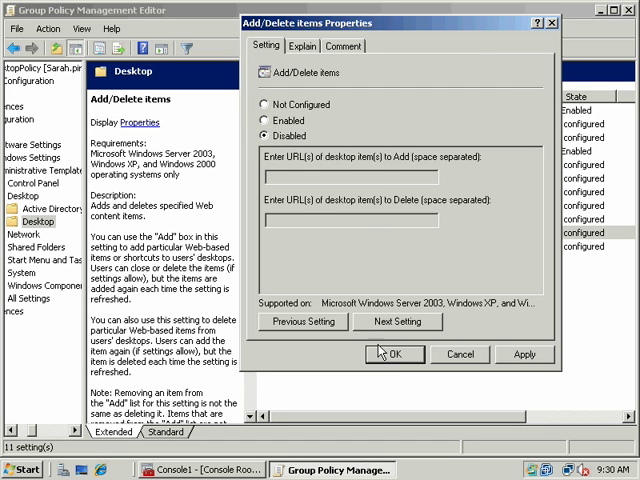
click(394, 354)
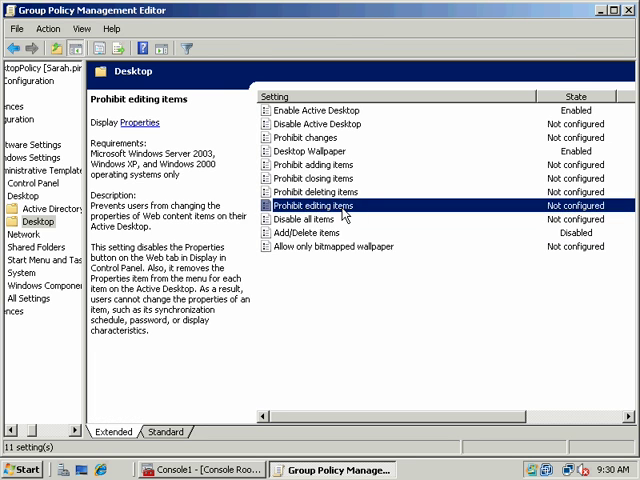
Review the Prohibit editing items and Prohibit adding items policies, leaving them as set
double_click(308, 204)
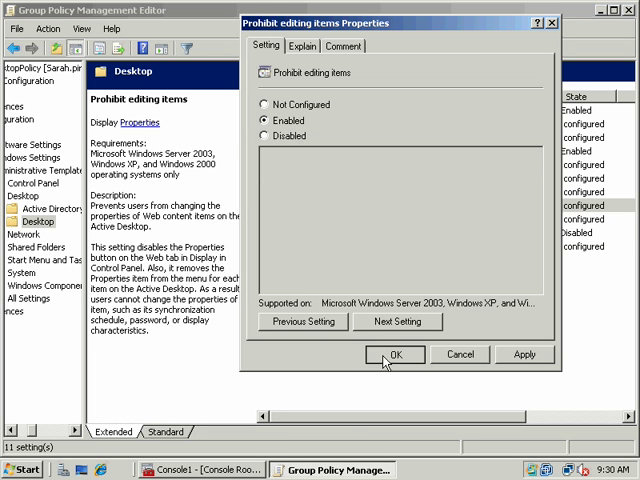
click(394, 354)
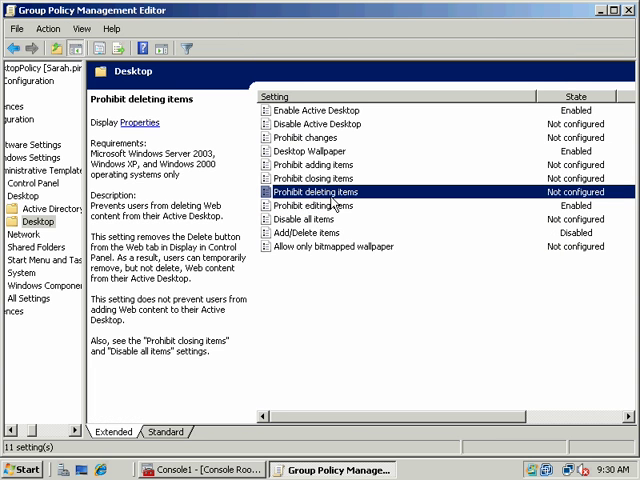
double_click(320, 192)
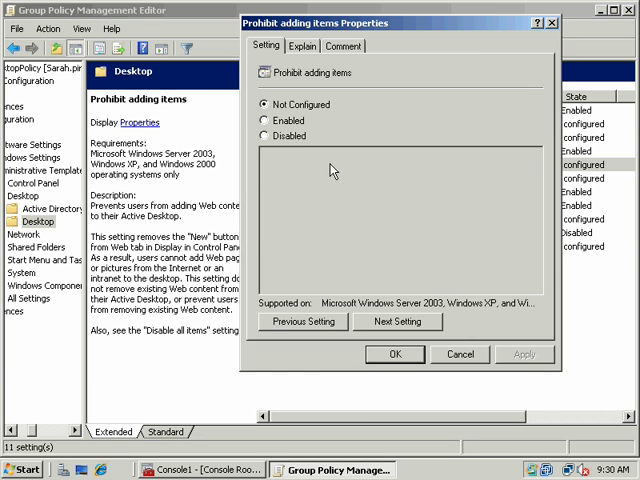
click(396, 354)
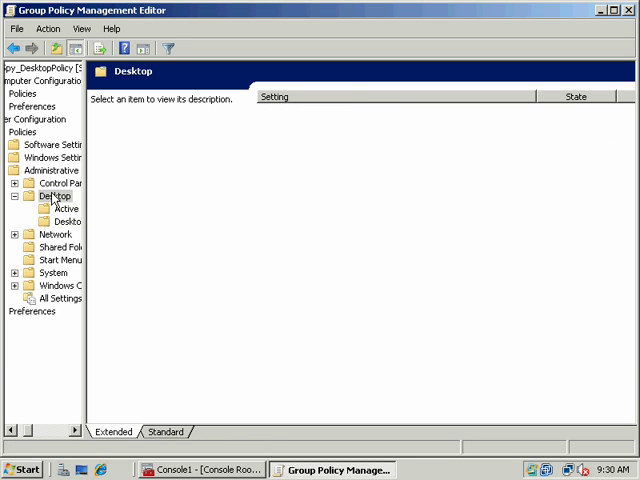
Review the Desktop Cleanup Wizard removal and Internet Explorer icon policies in the Desktop folder
click(54, 196)
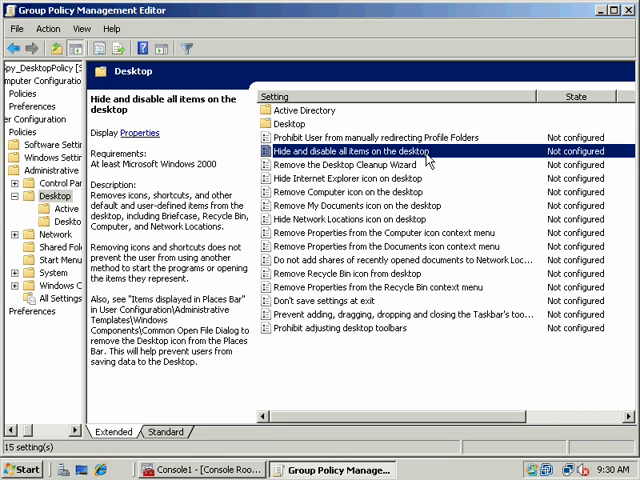
click(376, 164)
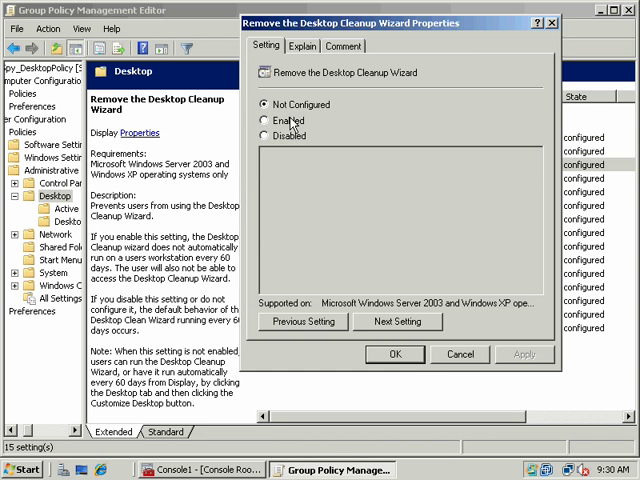
click(396, 354)
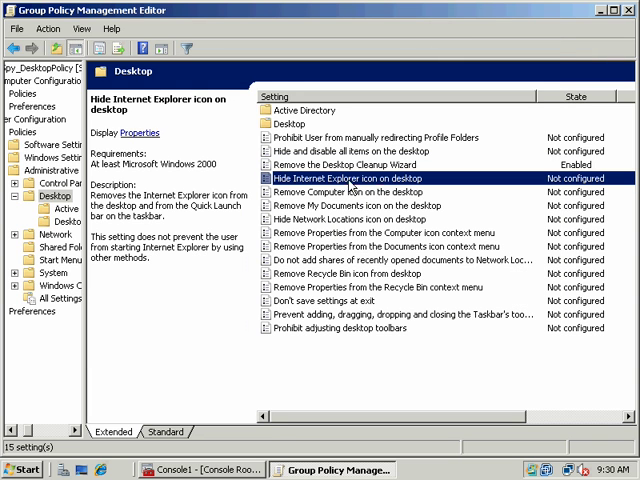
mouse_move(392, 184)
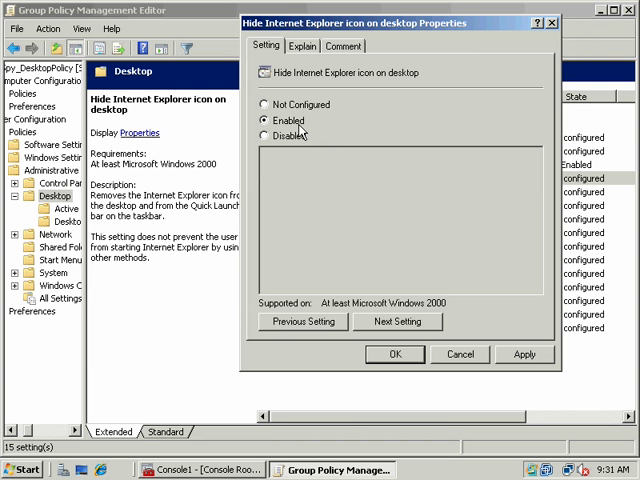
mouse_move(460, 354)
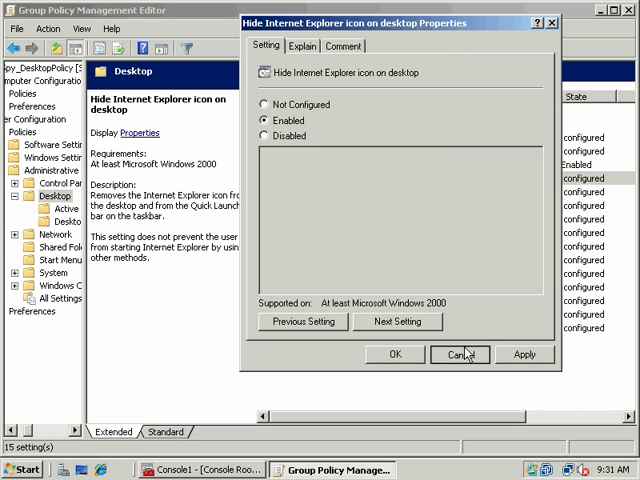
click(460, 354)
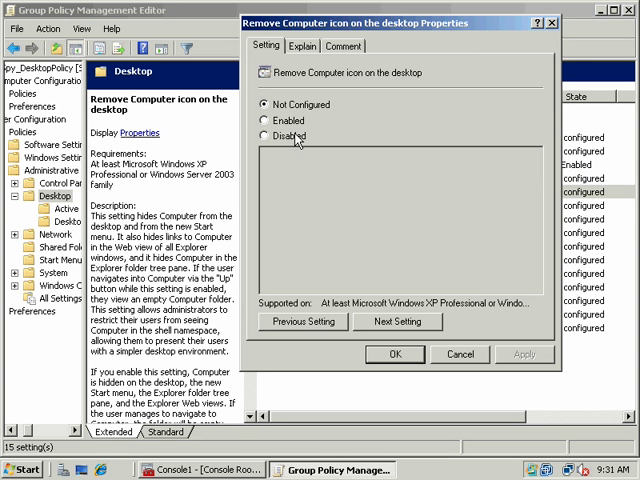
Enable Remove Computer icon on the desktop
click(396, 354)
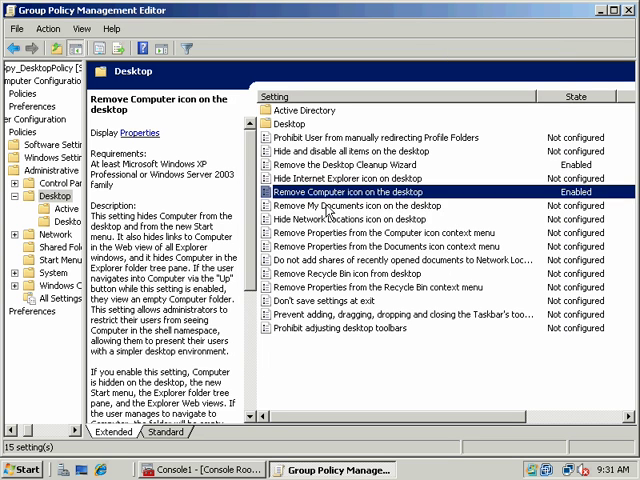
click(390, 204)
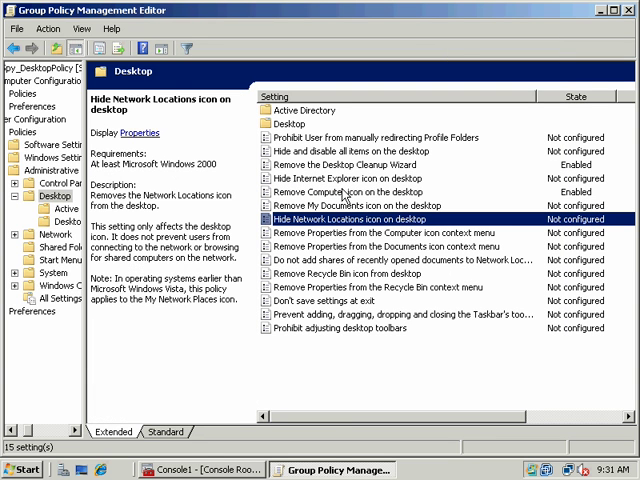
mouse_move(372, 232)
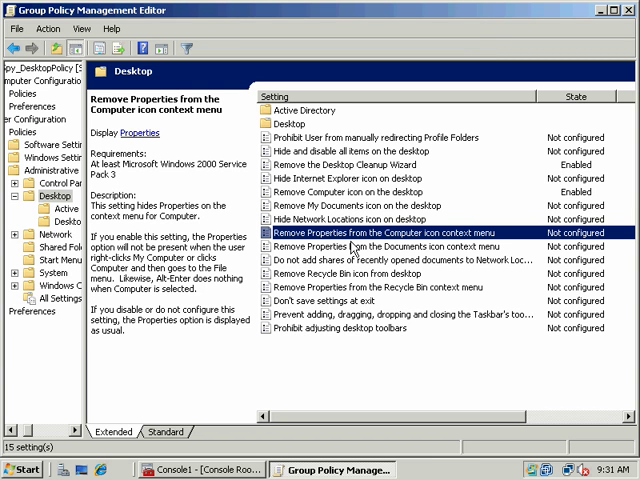
mouse_move(404, 248)
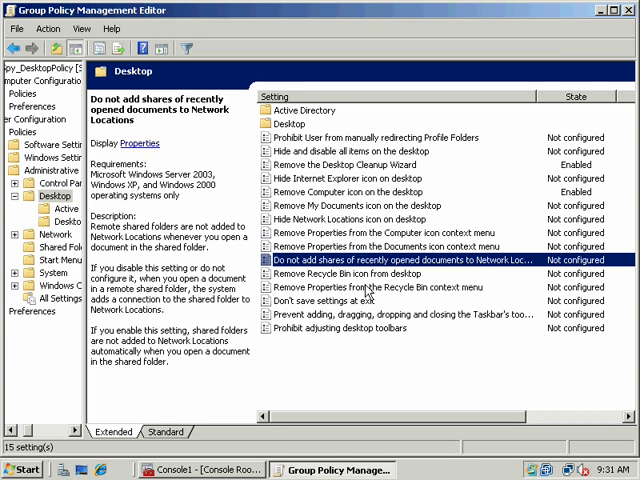
Enable Remove Recycle Bin icon from desktop and leave Prohibit adjusting desktop toolbars Not Configured
double_click(400, 274)
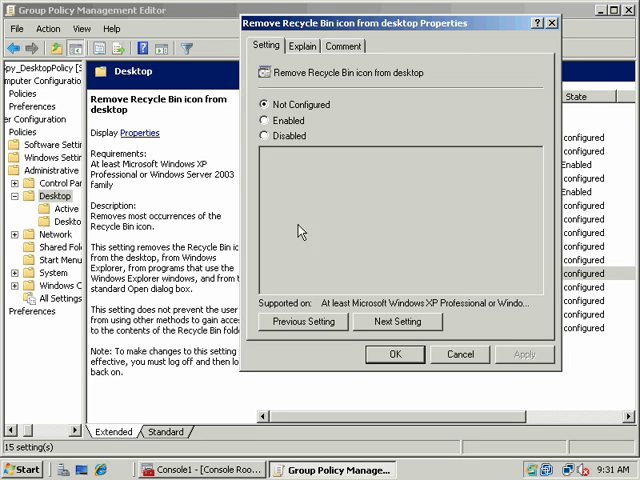
click(266, 120)
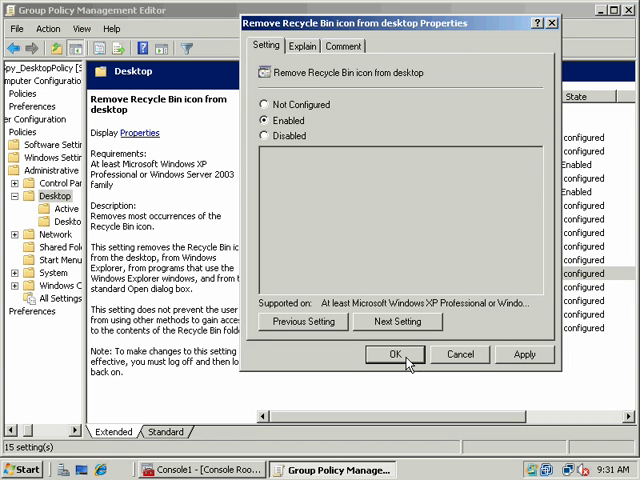
click(394, 354)
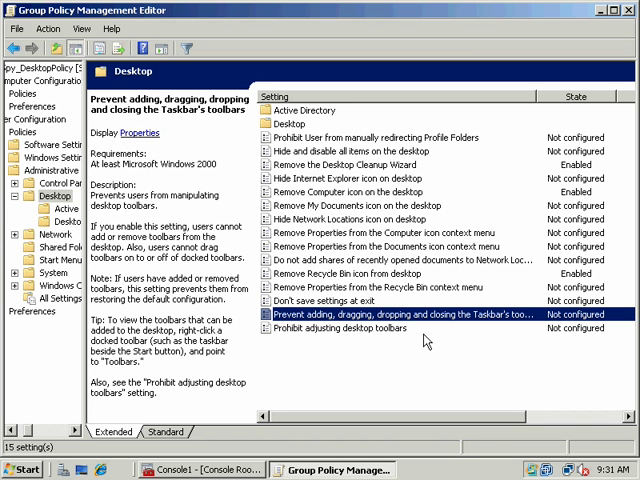
click(380, 328)
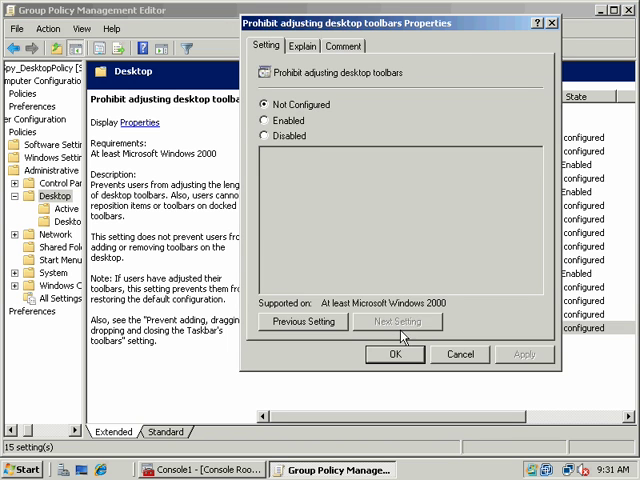
click(394, 354)
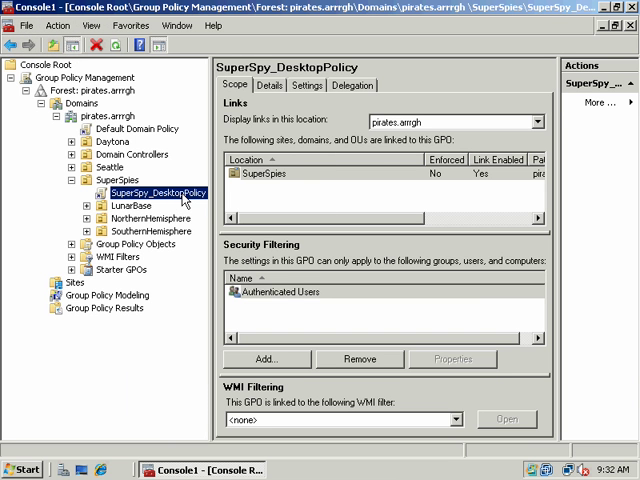
mouse_move(124, 144)
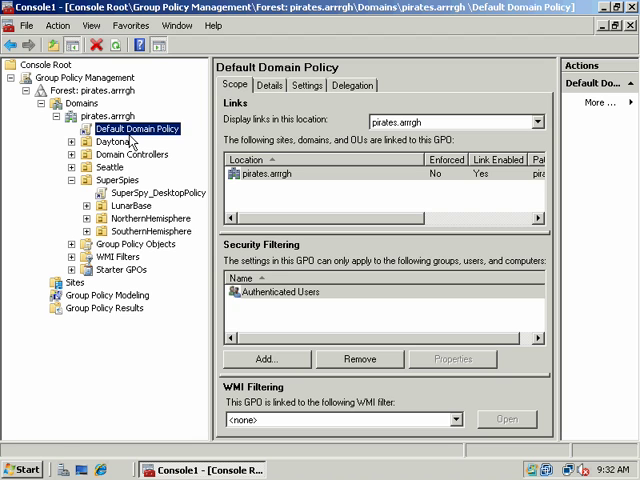
mouse_move(132, 172)
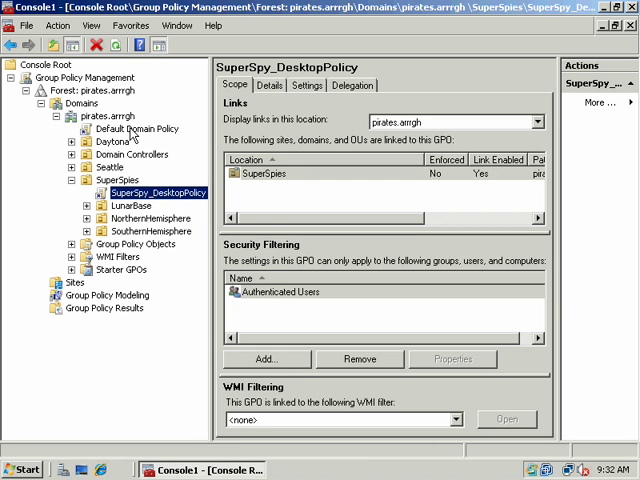
click(136, 128)
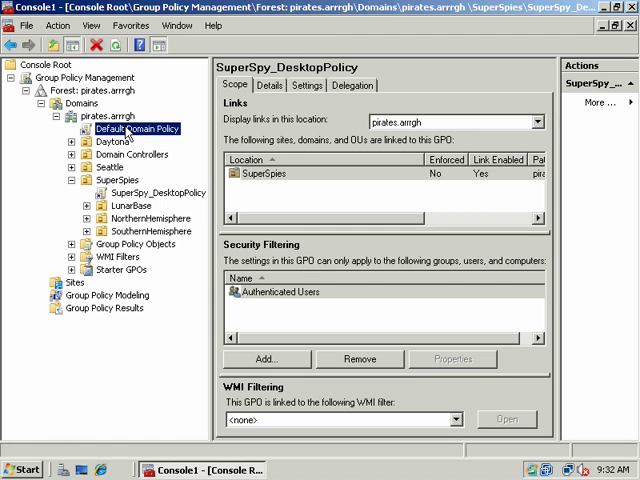
click(160, 192)
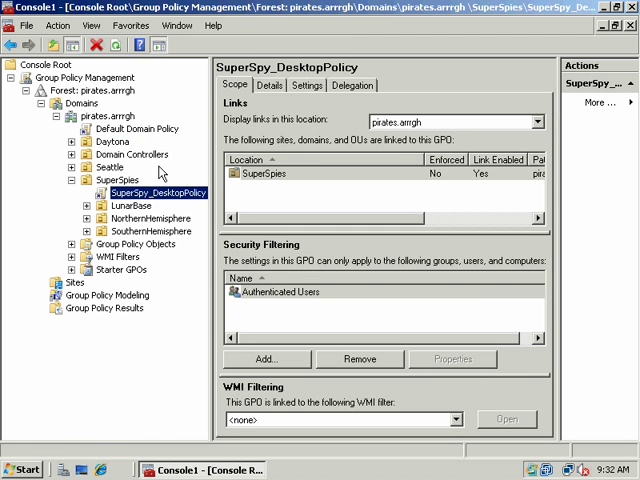
click(138, 128)
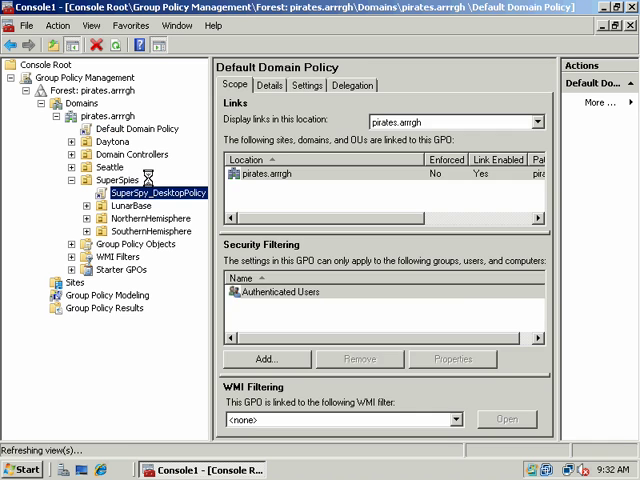
click(156, 192)
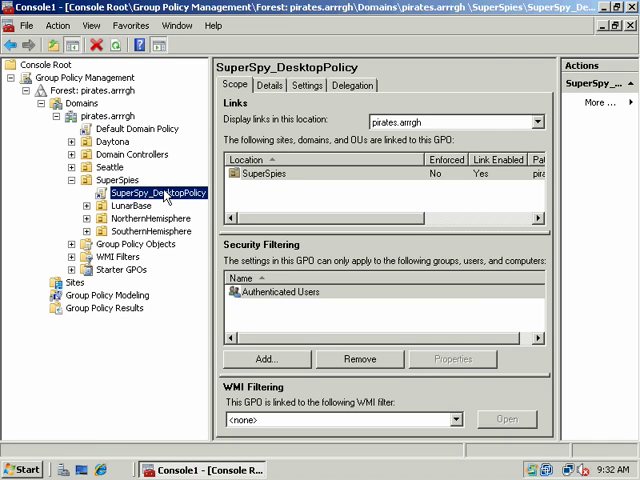
click(136, 128)
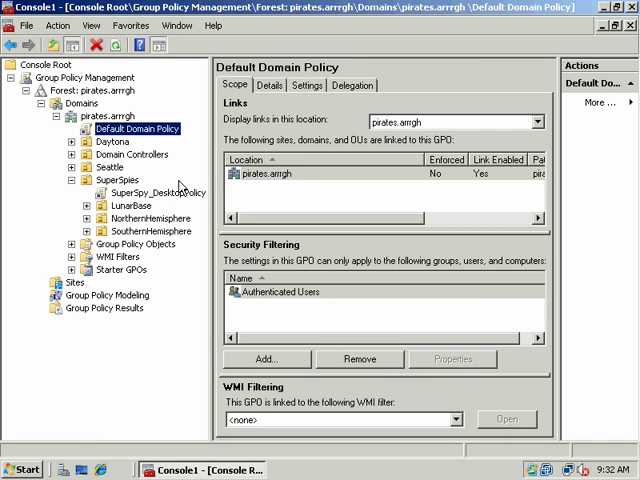
click(156, 192)
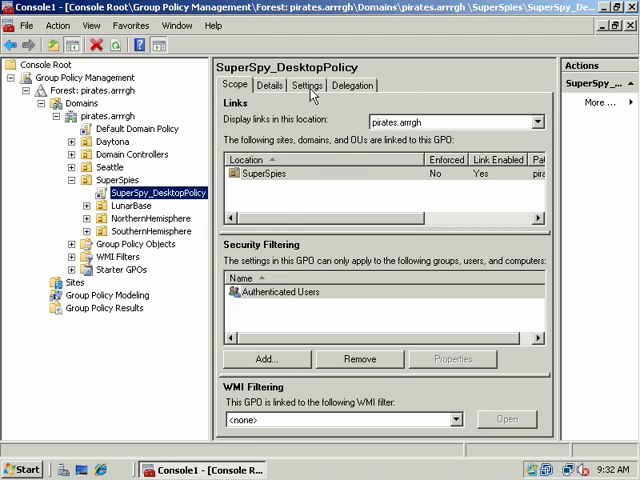
mouse_move(352, 90)
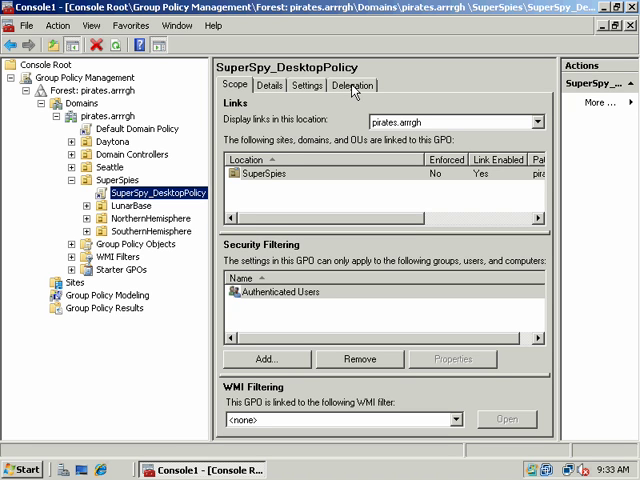
Add the user Tesla to SuperSpy_DesktopPolicy's delegation list
click(352, 84)
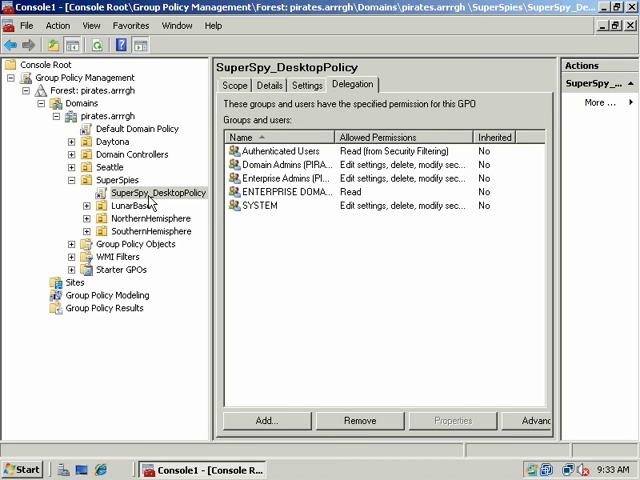
mouse_move(150, 204)
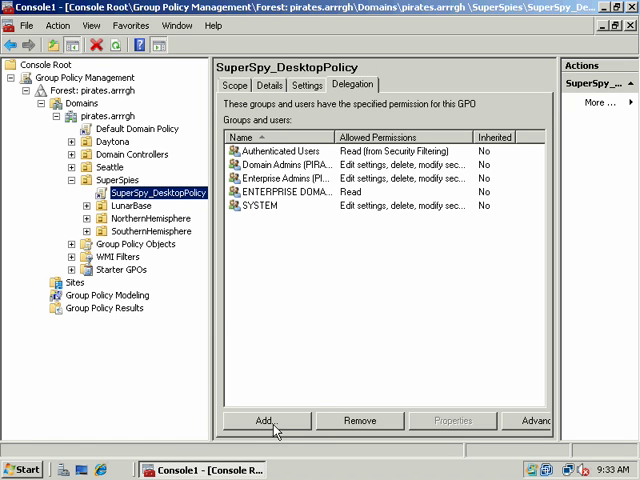
click(264, 420)
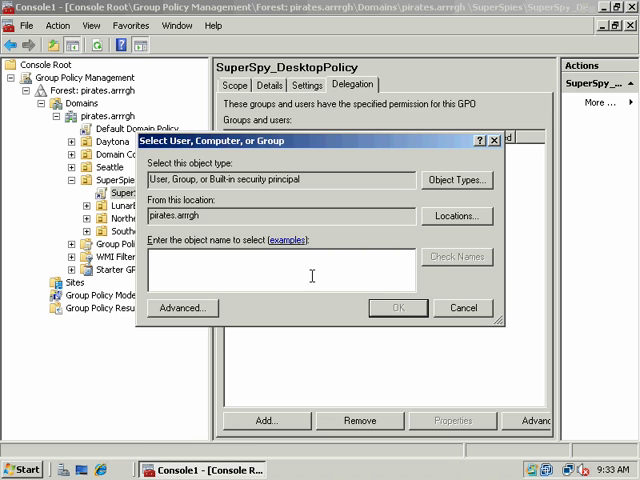
text(testla)
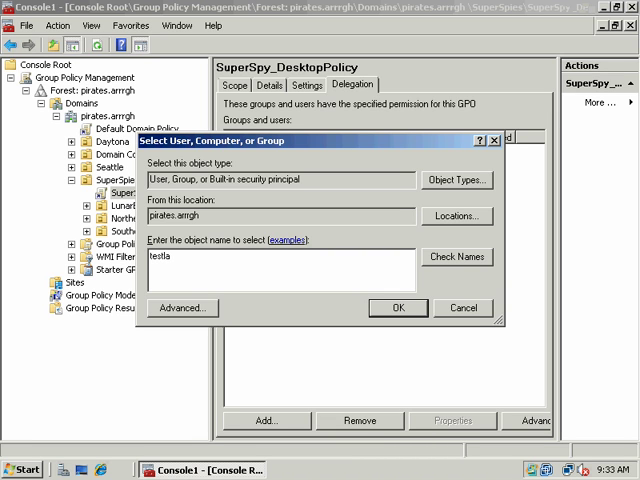
key(BackSpace)
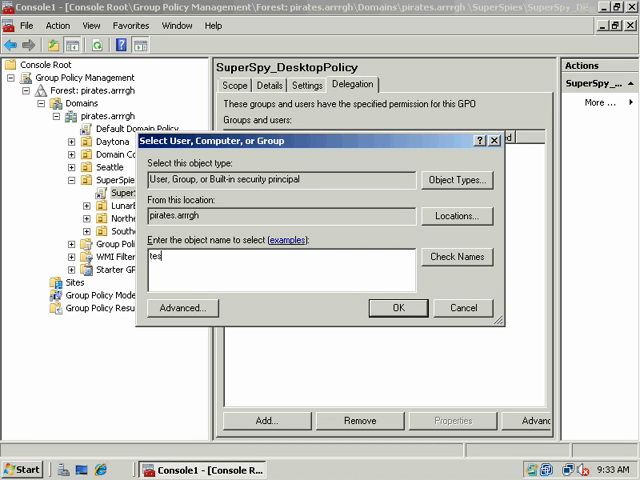
click(398, 308)
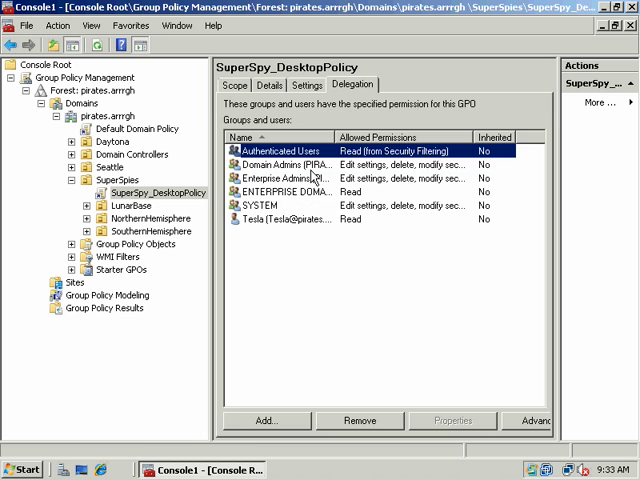
Select Tesla's delegation entry and bring up the Advanced security settings
click(290, 164)
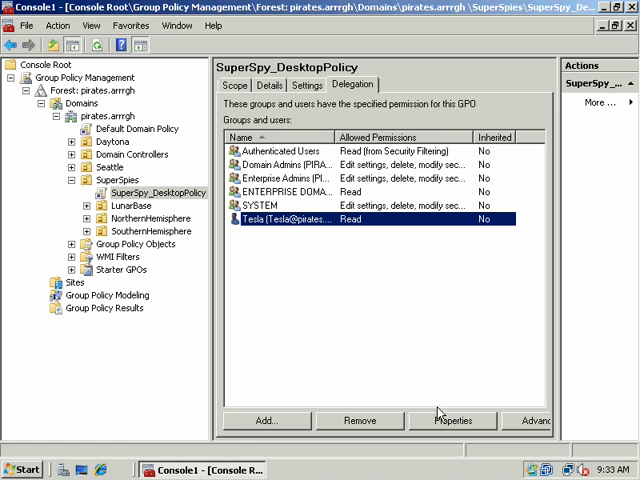
click(452, 420)
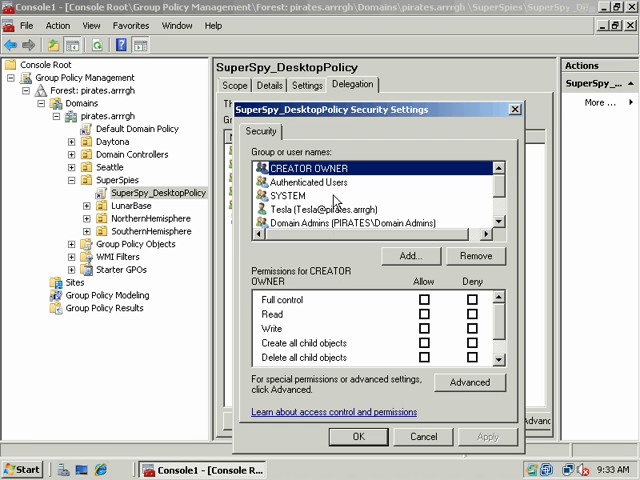
mouse_move(500, 196)
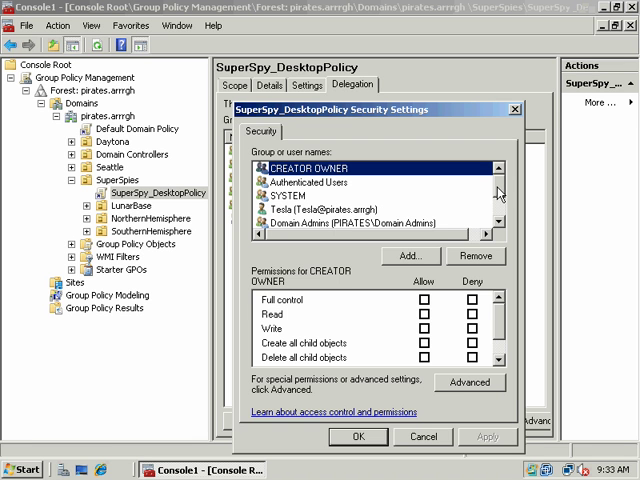
Deny Tesla Full control of SuperSpy_DesktopPolicy, accept the deny warning and save
click(310, 194)
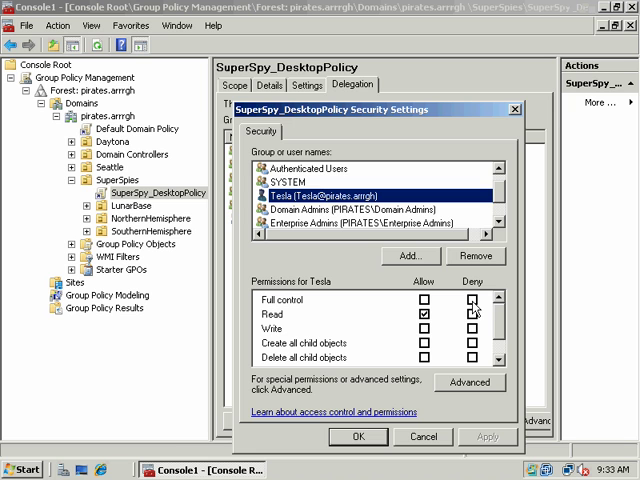
click(472, 314)
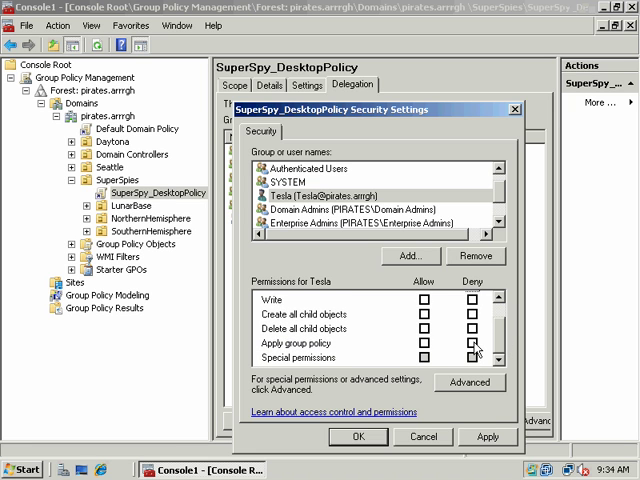
click(474, 344)
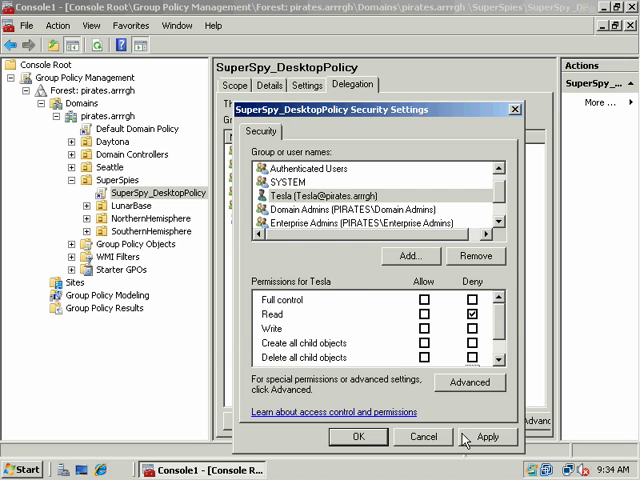
click(488, 436)
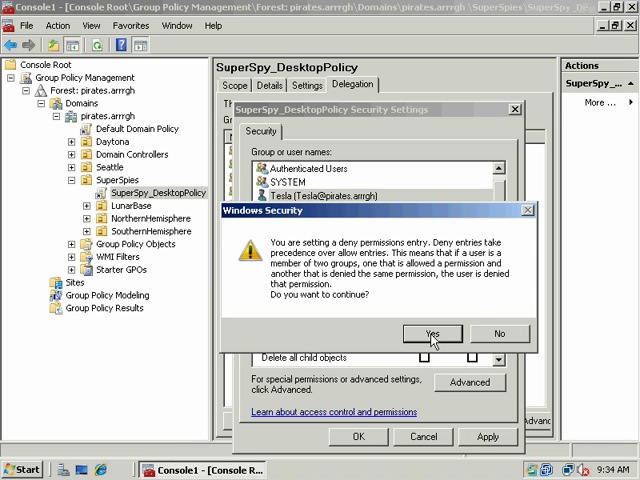
click(432, 332)
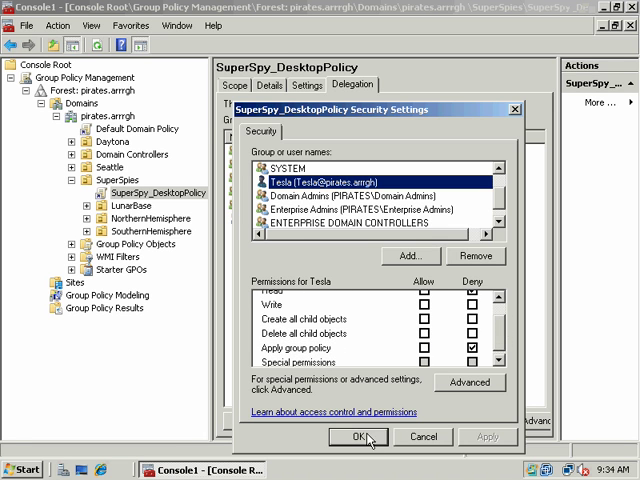
click(356, 436)
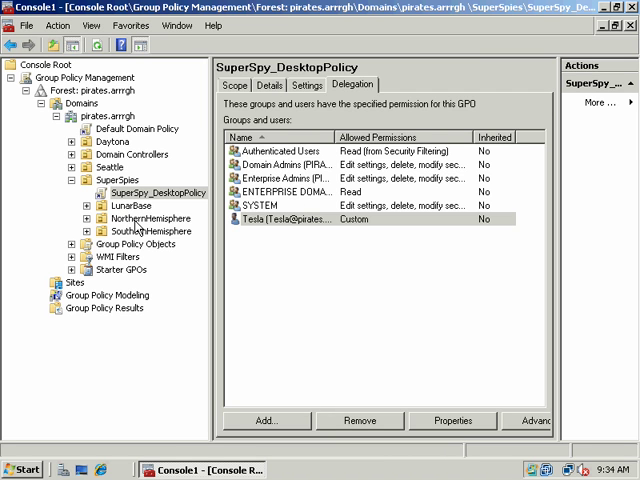
Browse NorthernHemisphere and SouthernHemisphere and check SuperSpy_DesktopPolicy's delegation
click(150, 218)
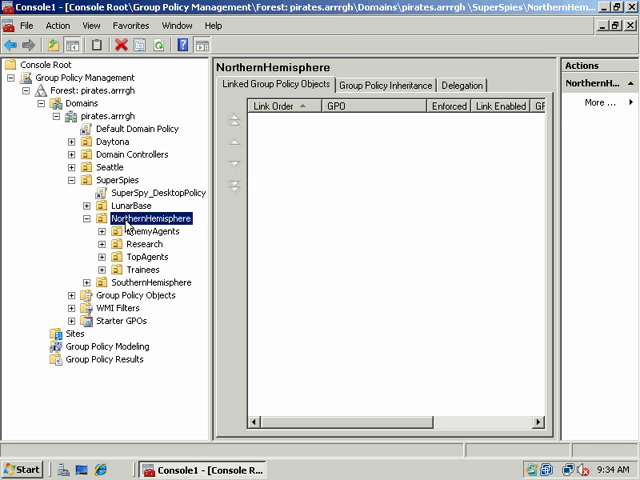
click(152, 232)
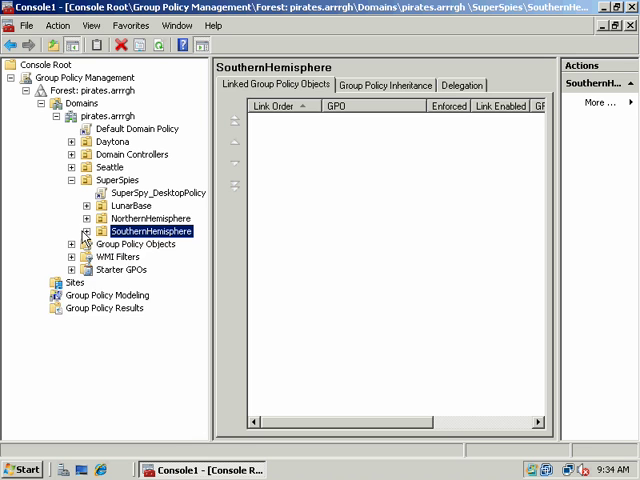
click(88, 232)
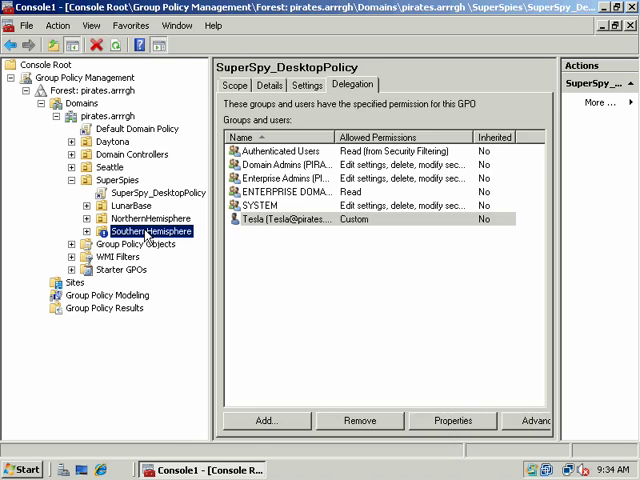
Expand SouthernHemisphere to show EnemyAgents, Research, TopAgents and Trainees, then begin closing the console
click(150, 232)
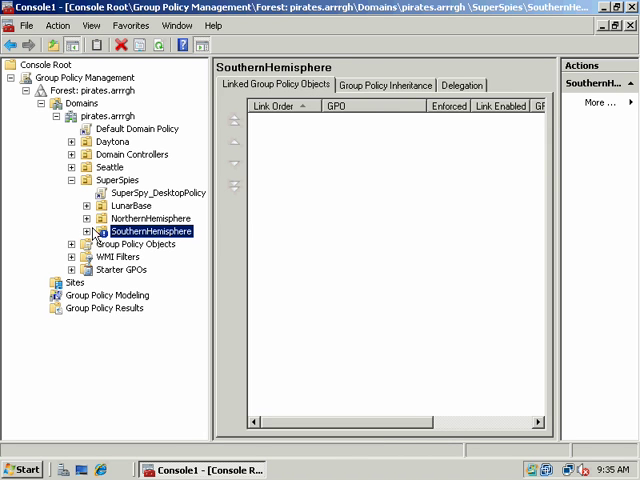
mouse_move(90, 228)
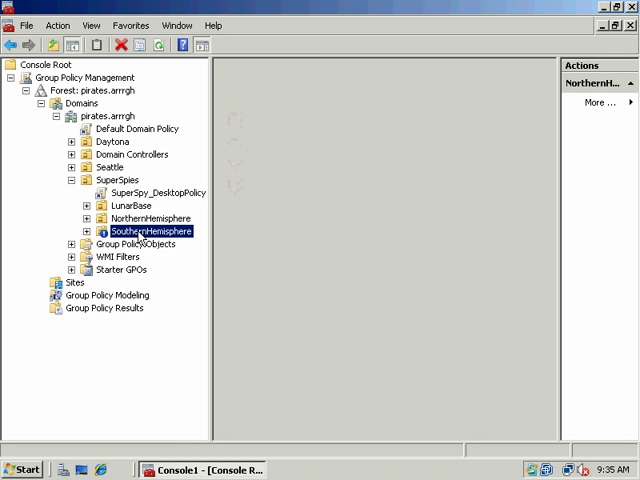
click(88, 232)
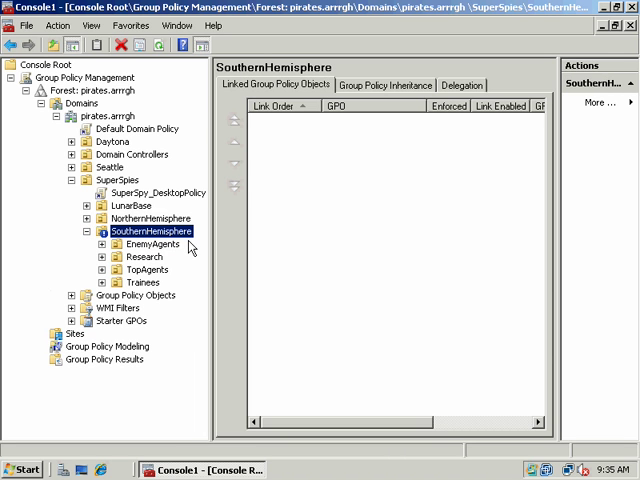
click(144, 256)
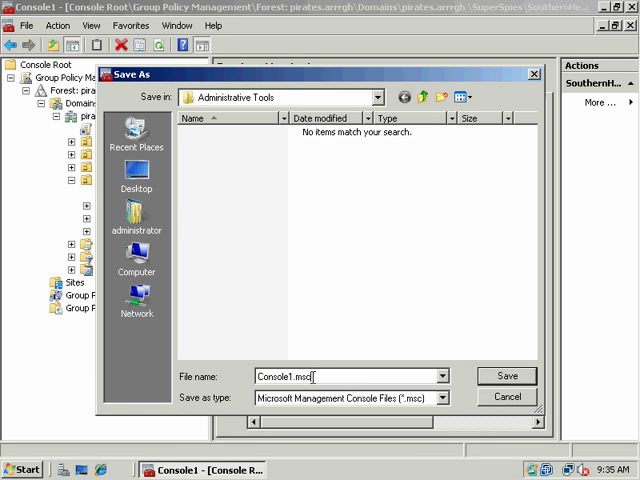
Answer the Console1 save prompt to finish closing the management console
click(508, 376)
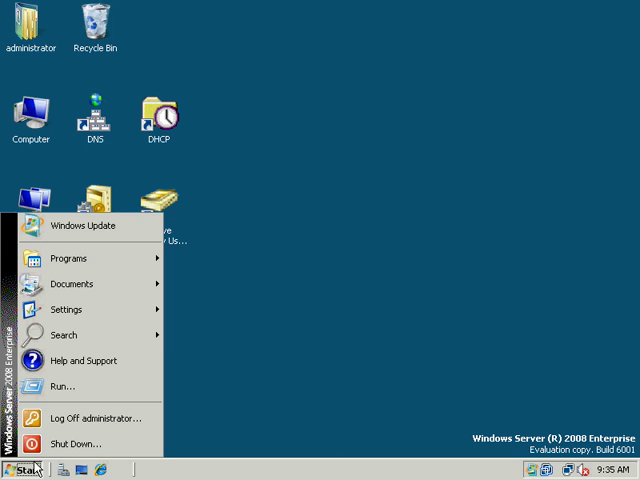
Run gpupdate in Command Prompt so user and computer policies refresh, then close the window
click(64, 386)
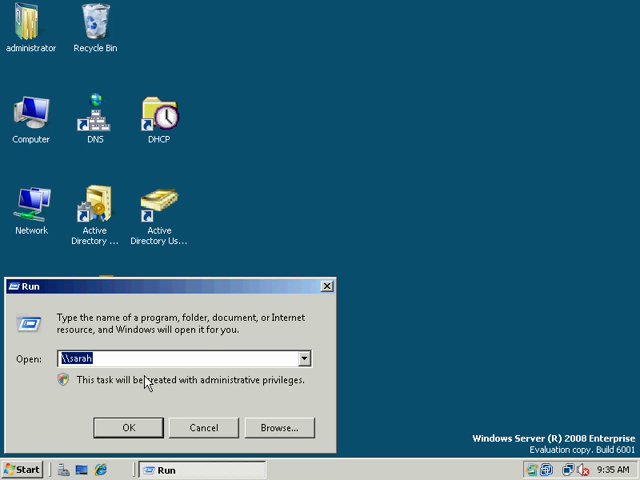
click(128, 428)
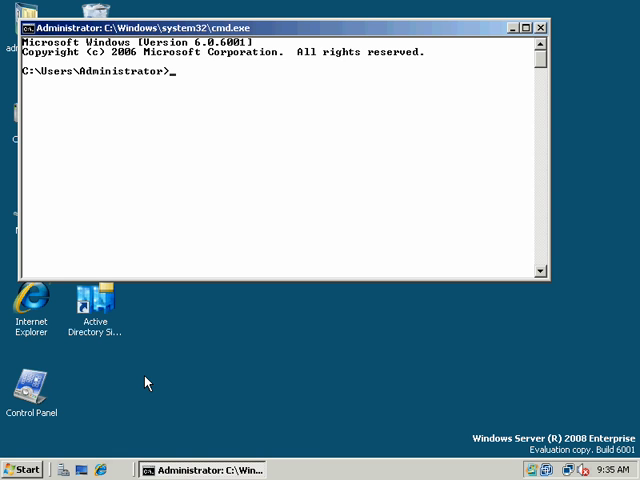
text(gpupdate)
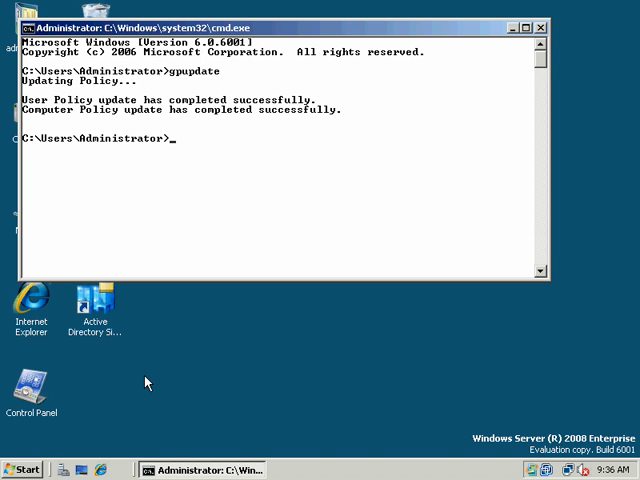
click(524, 28)
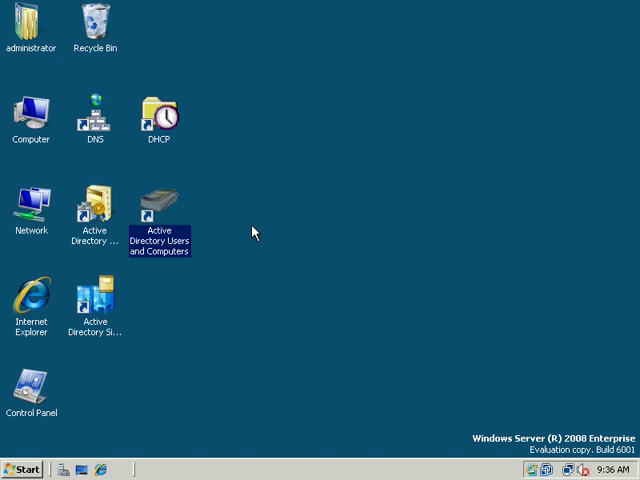
Launch Active Directory Users and Computers and view users in the Research unit
double_click(158, 200)
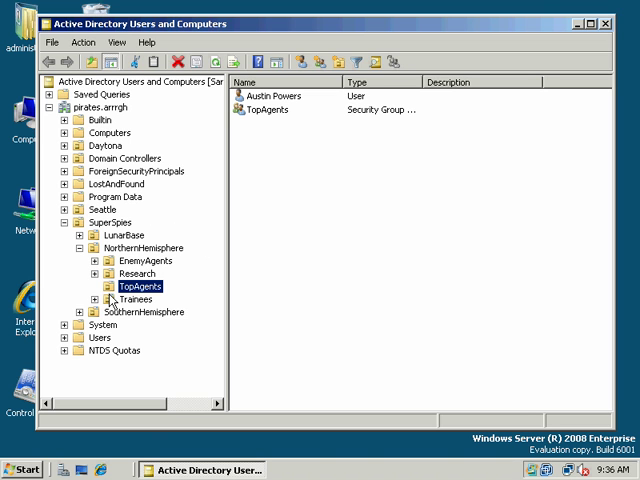
click(136, 272)
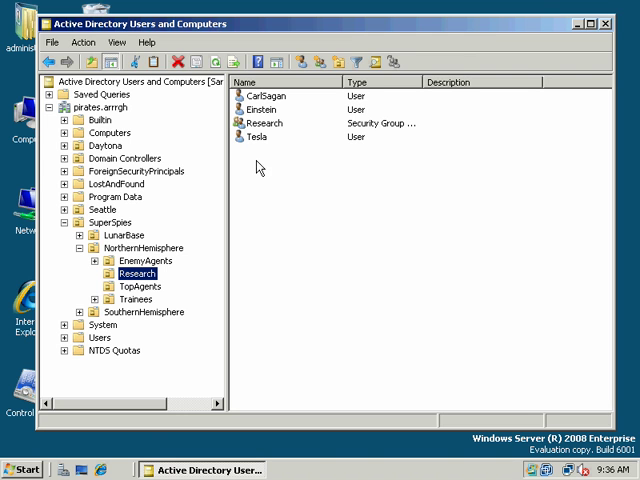
mouse_move(256, 168)
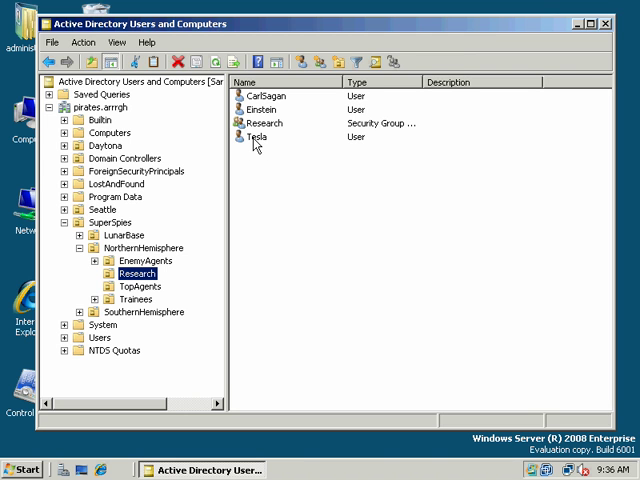
click(256, 136)
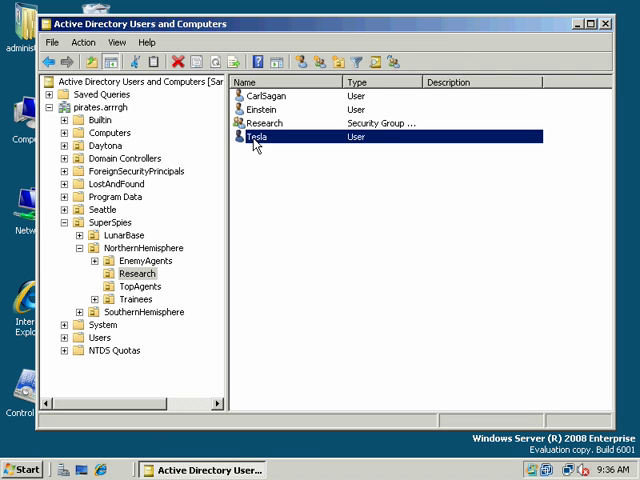
click(262, 108)
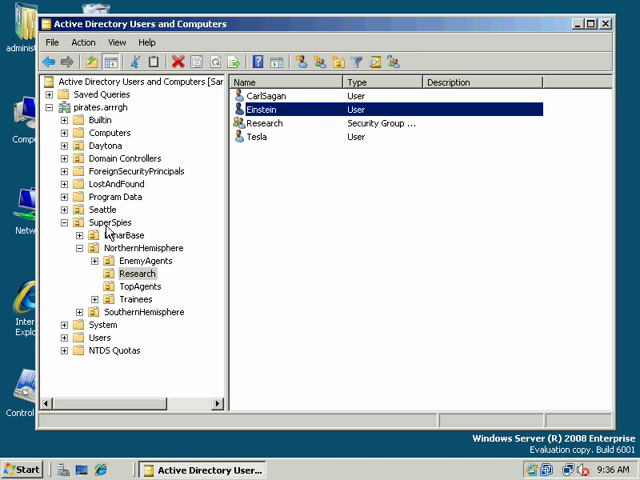
mouse_move(104, 232)
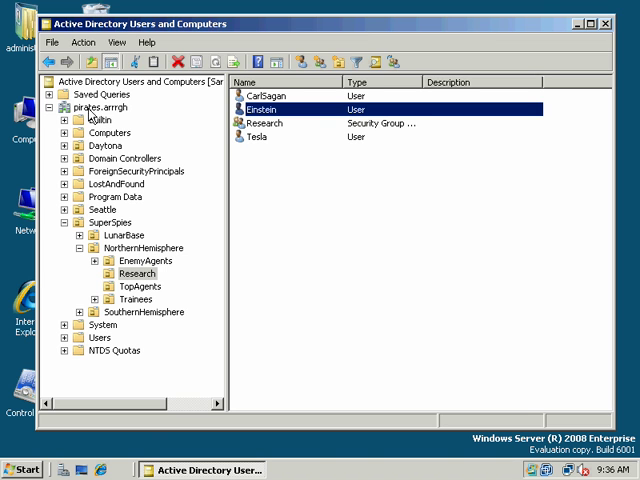
mouse_move(92, 116)
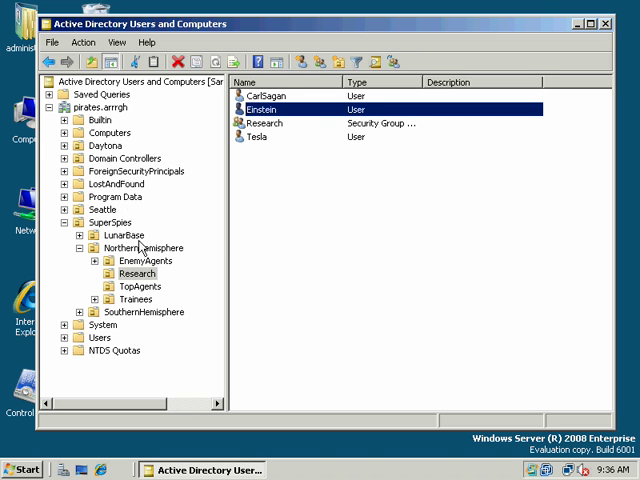
mouse_move(138, 252)
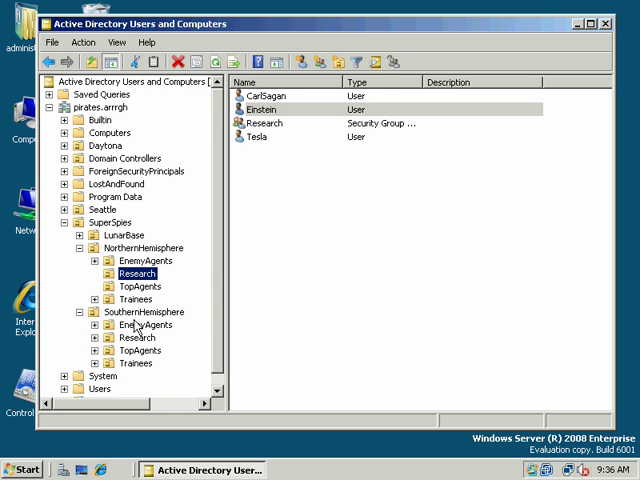
Browse the Research unit, SouthernHemisphere and NorthernHemisphere OU contents under SuperSpy
click(136, 336)
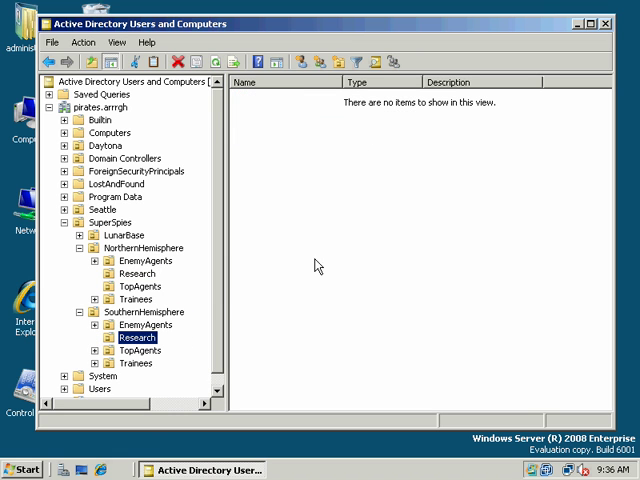
click(146, 312)
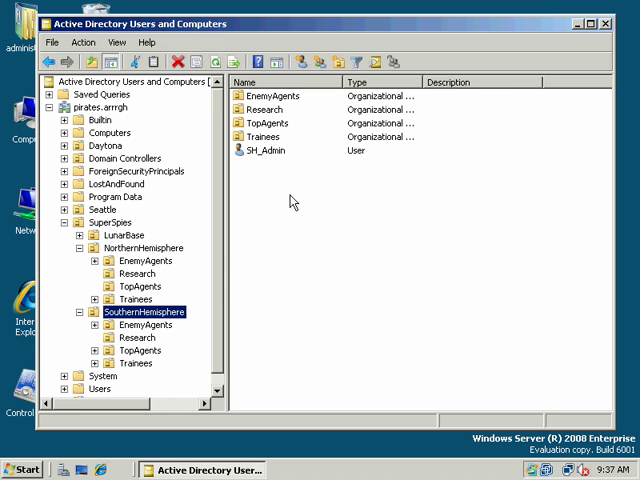
mouse_move(204, 268)
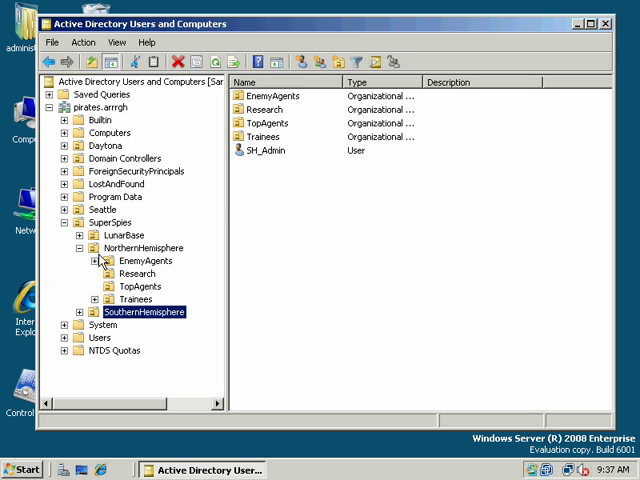
click(144, 246)
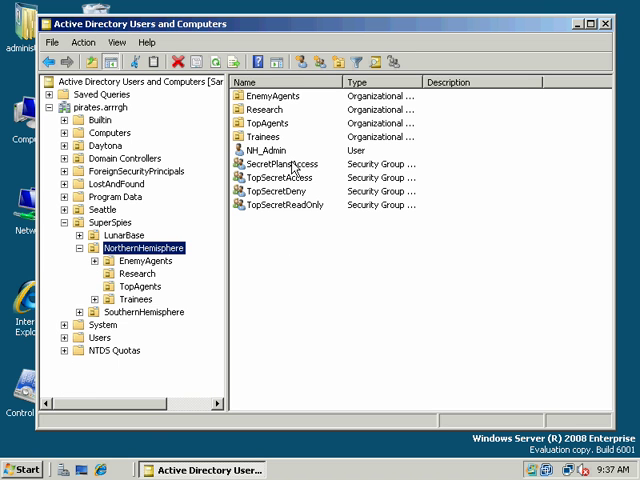
mouse_move(336, 264)
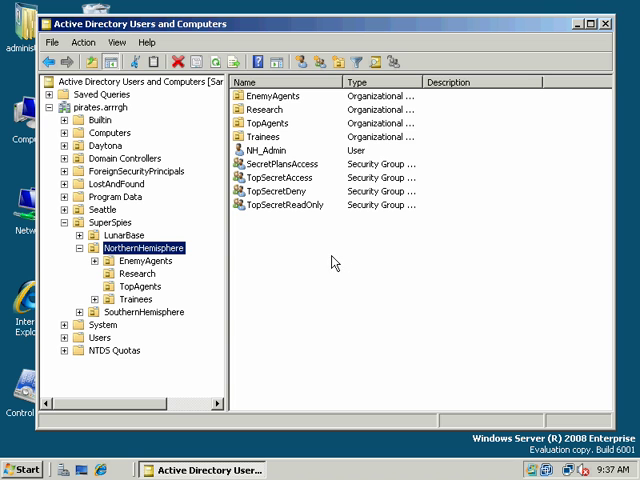
mouse_move(332, 252)
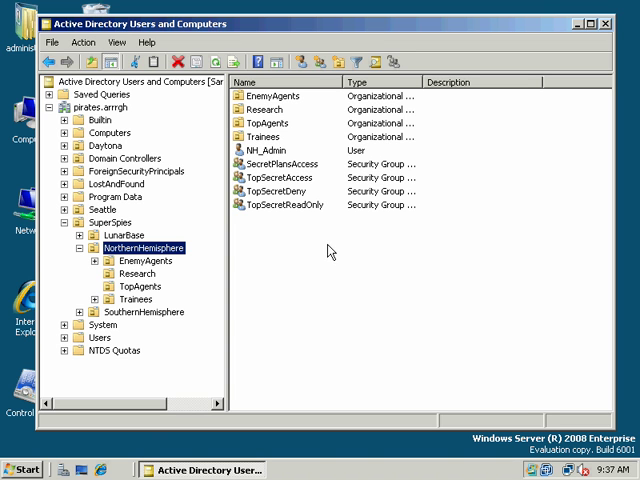
mouse_move(476, 104)
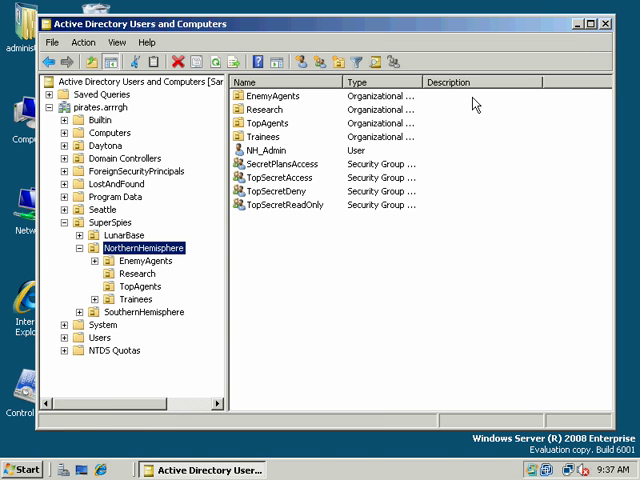